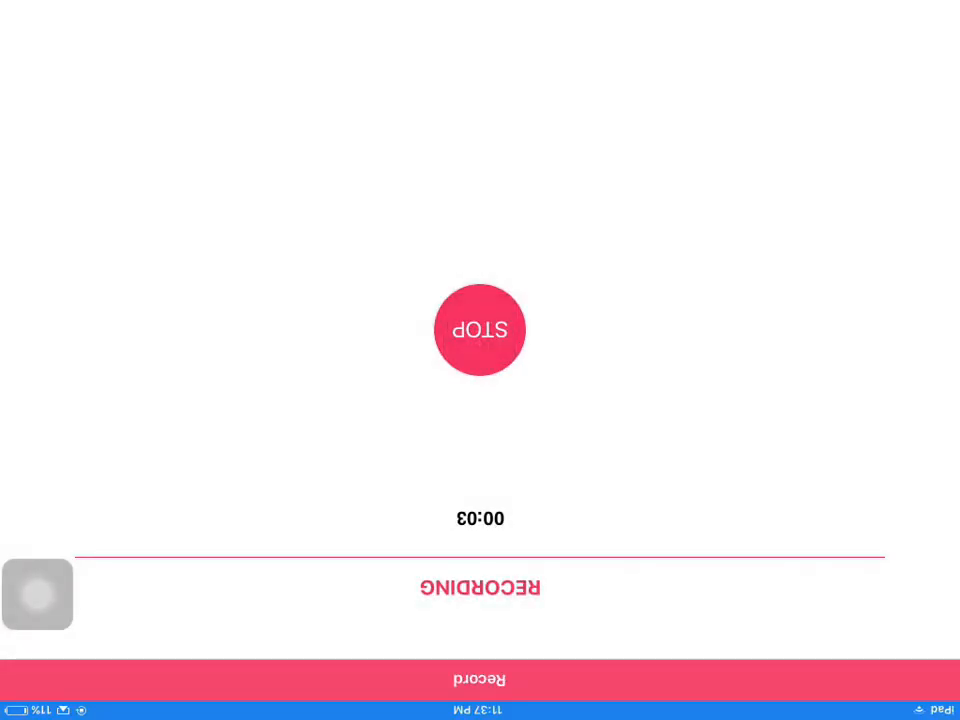
Open the App Store's Top Charts and scroll the Free list past number 30
click(480, 330)
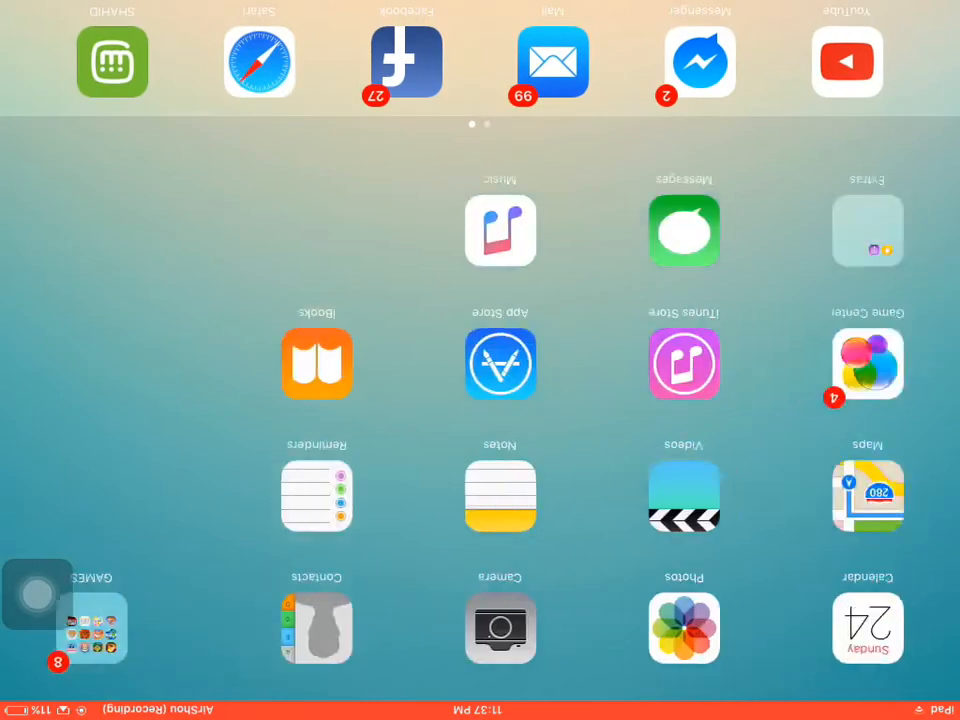
click(500, 363)
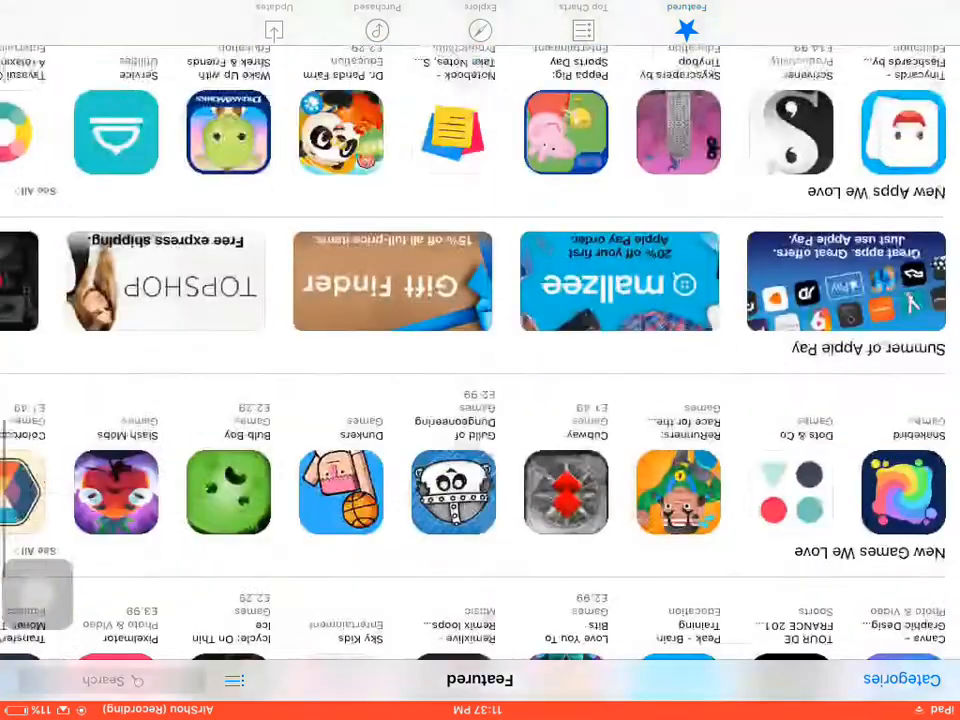
click(583, 20)
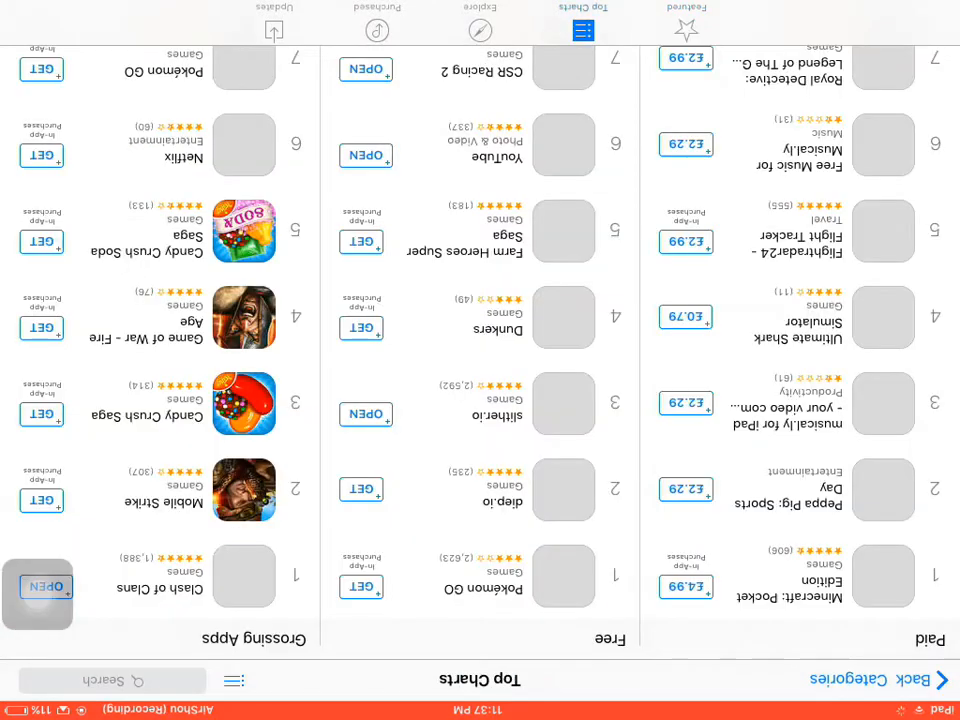
scroll(down, 3)
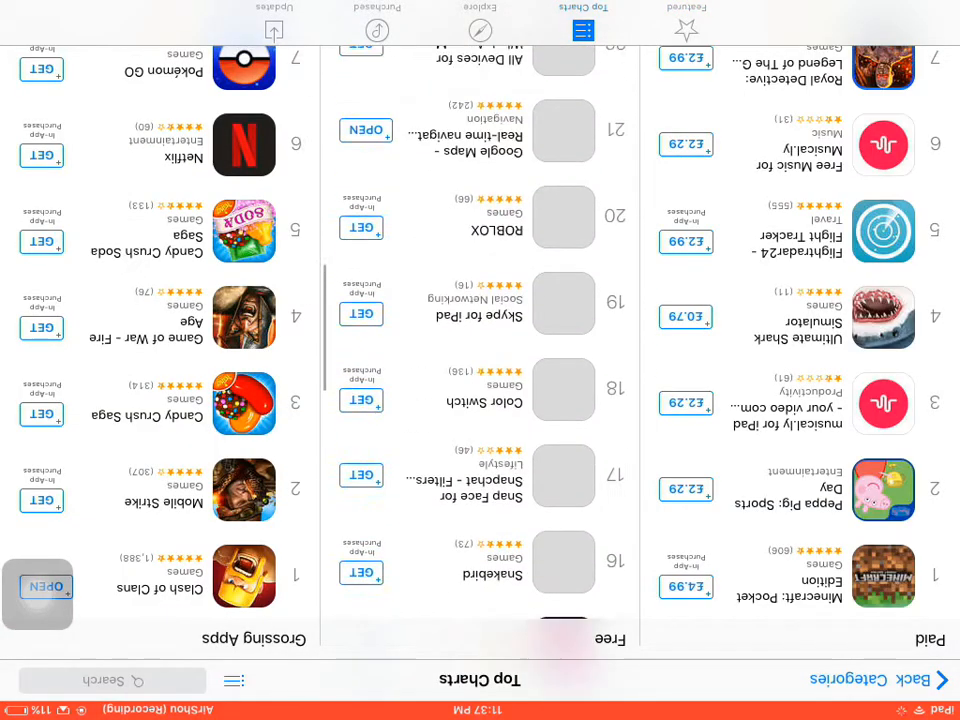
scroll(down, 3)
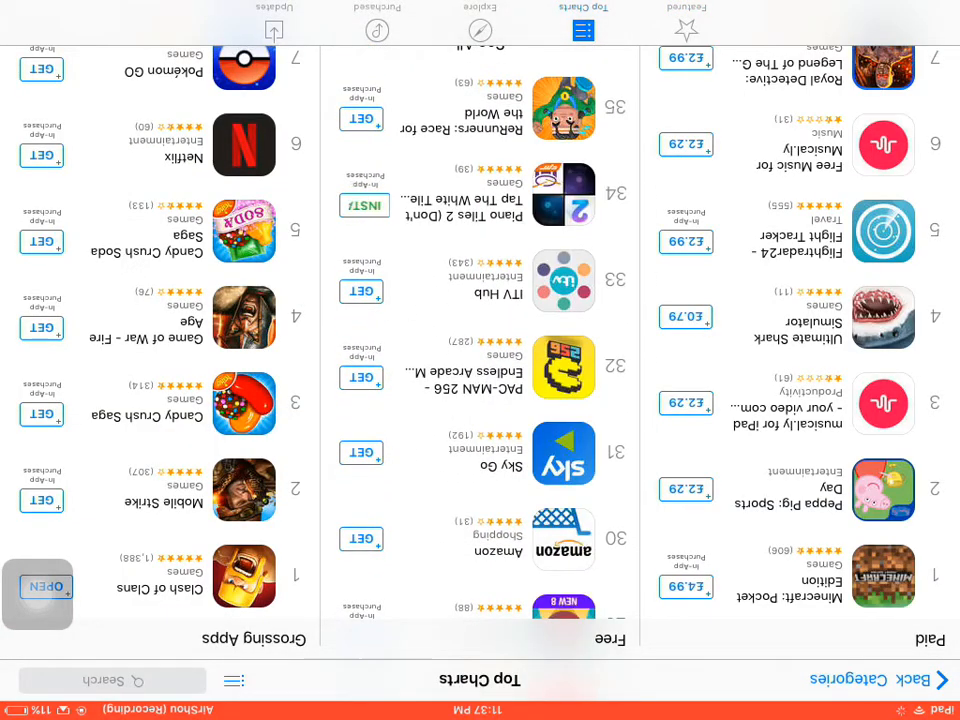
Get a free app, choose Create New Apple ID, and agree to the terms
click(363, 205)
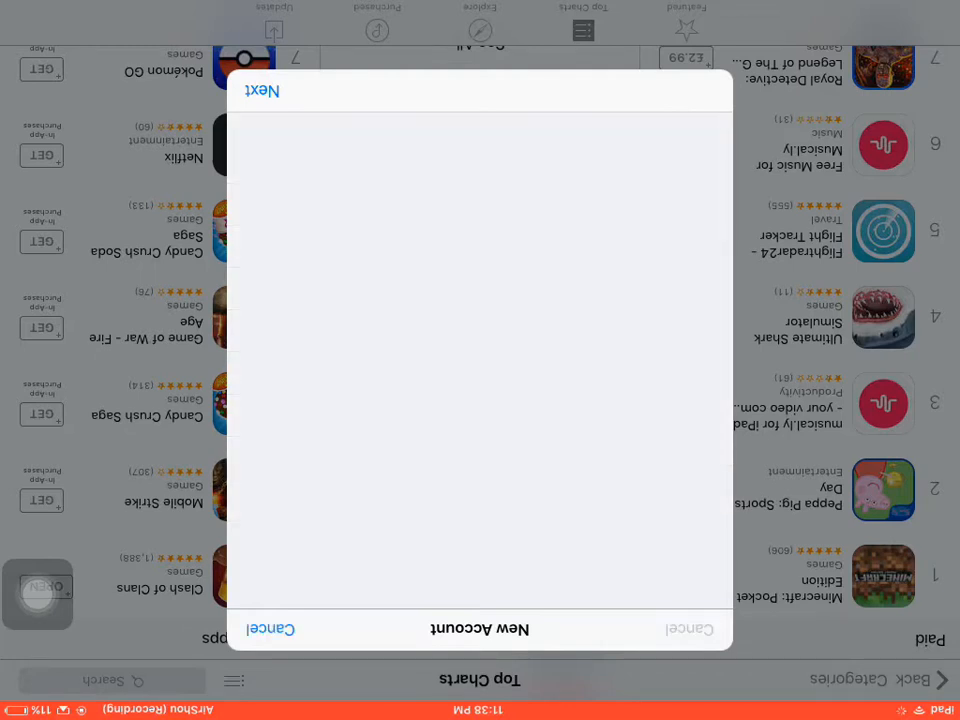
click(262, 90)
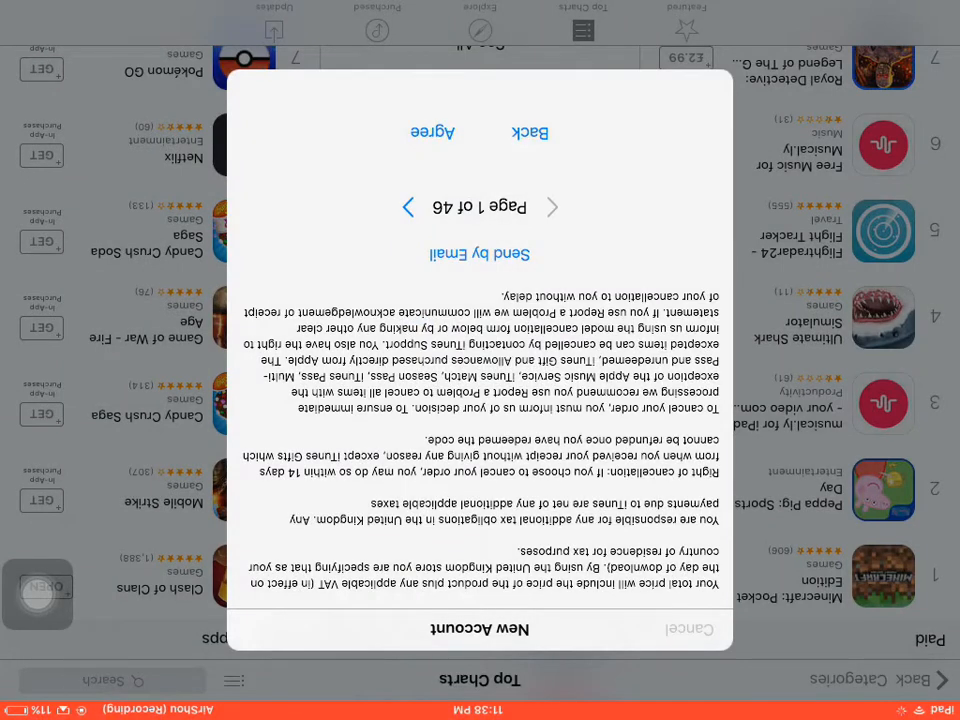
click(433, 131)
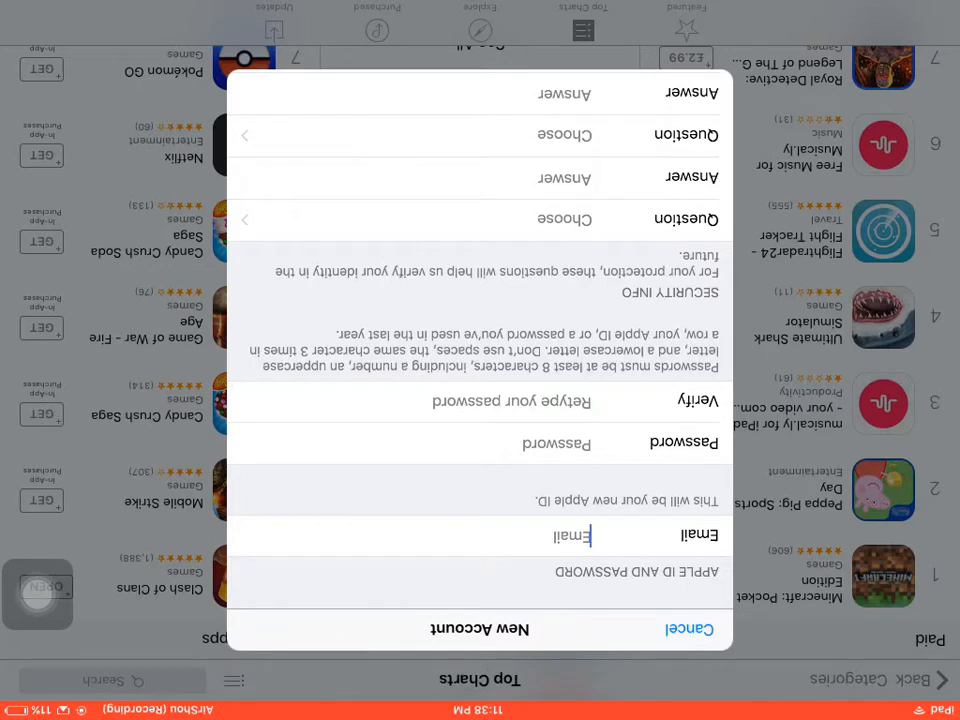
Enter the Apple ID email address and pick the best-friend security question
text(pod)
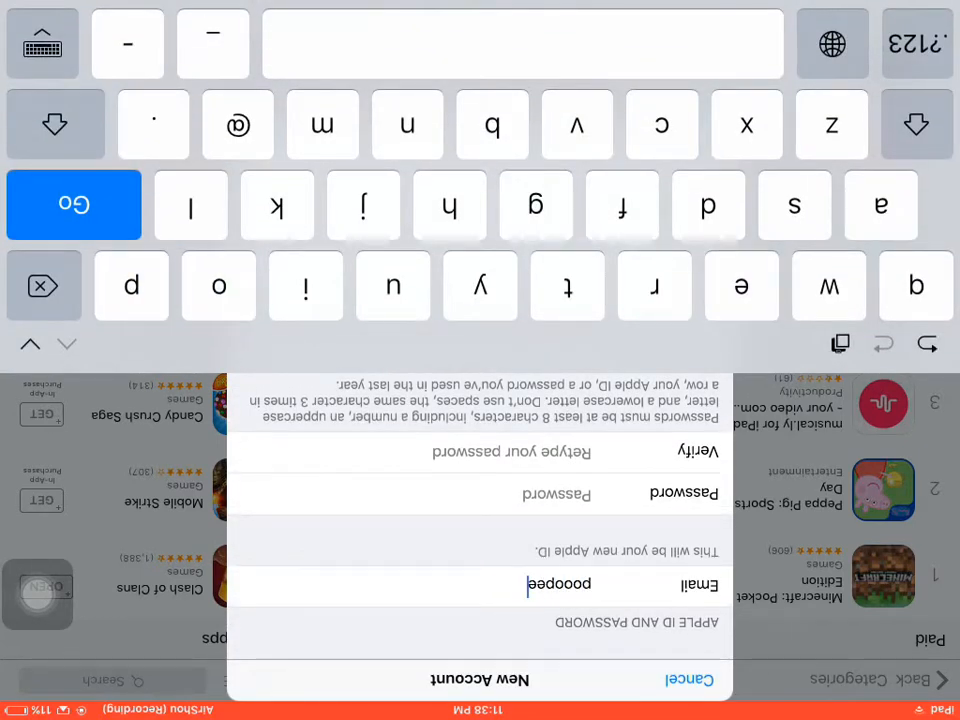
click(917, 43)
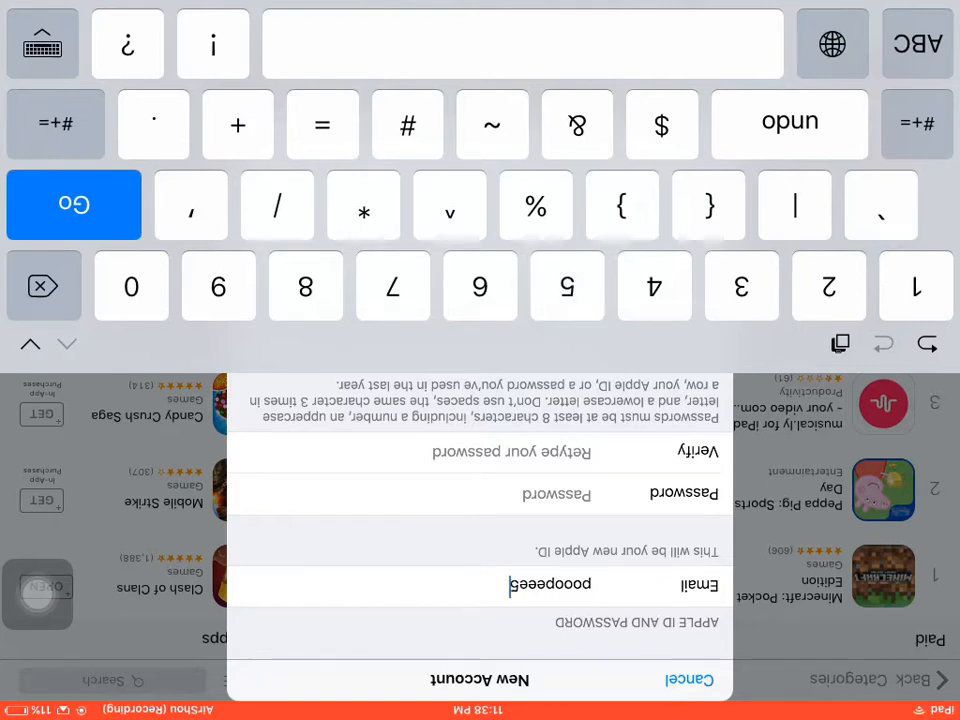
click(917, 42)
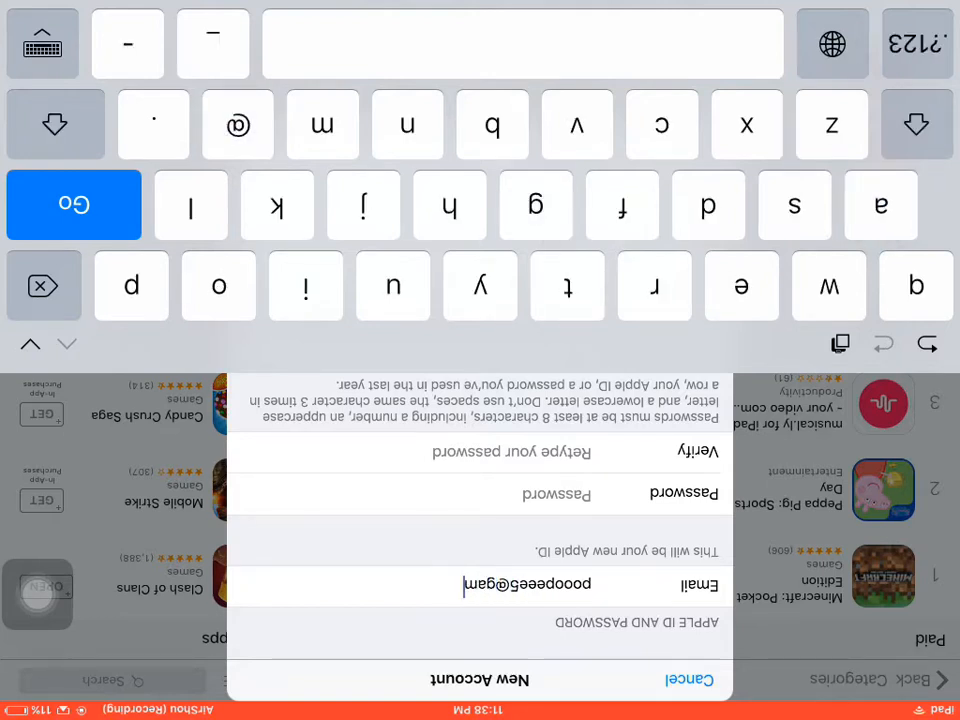
click(661, 124)
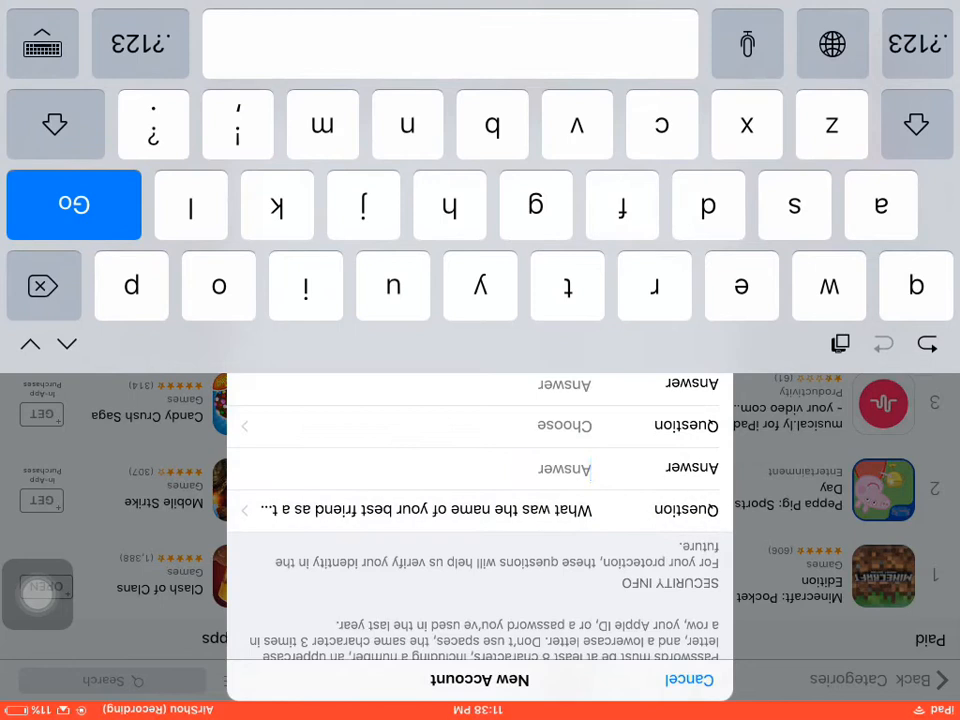
text(mohem)
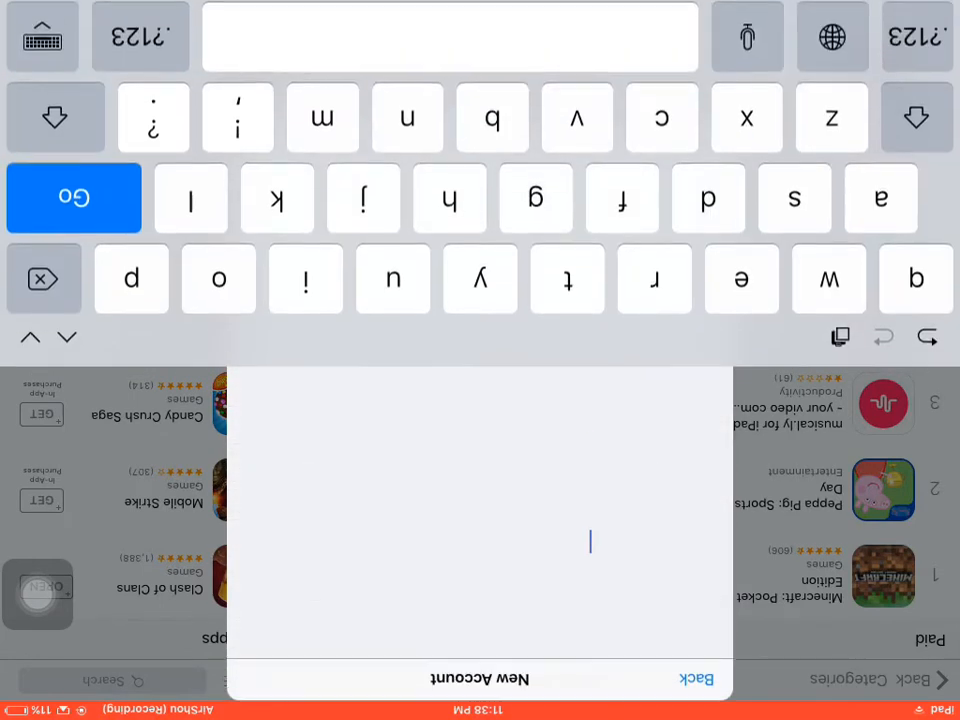
click(449, 205)
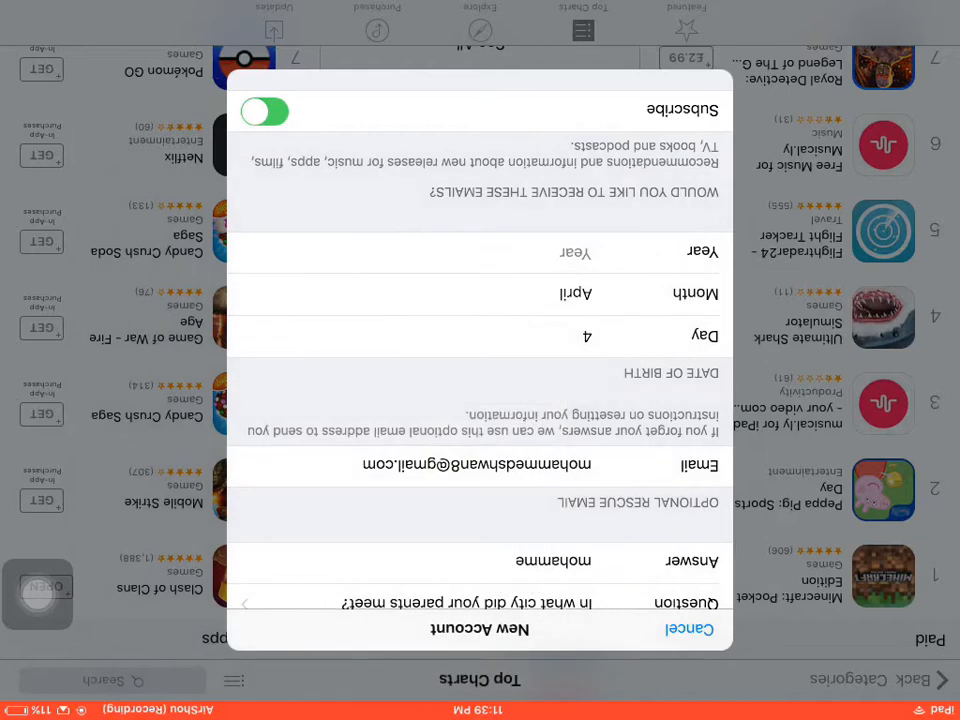
Enter birth year 1990, submit, and re-enter the password and its verification
click(575, 252)
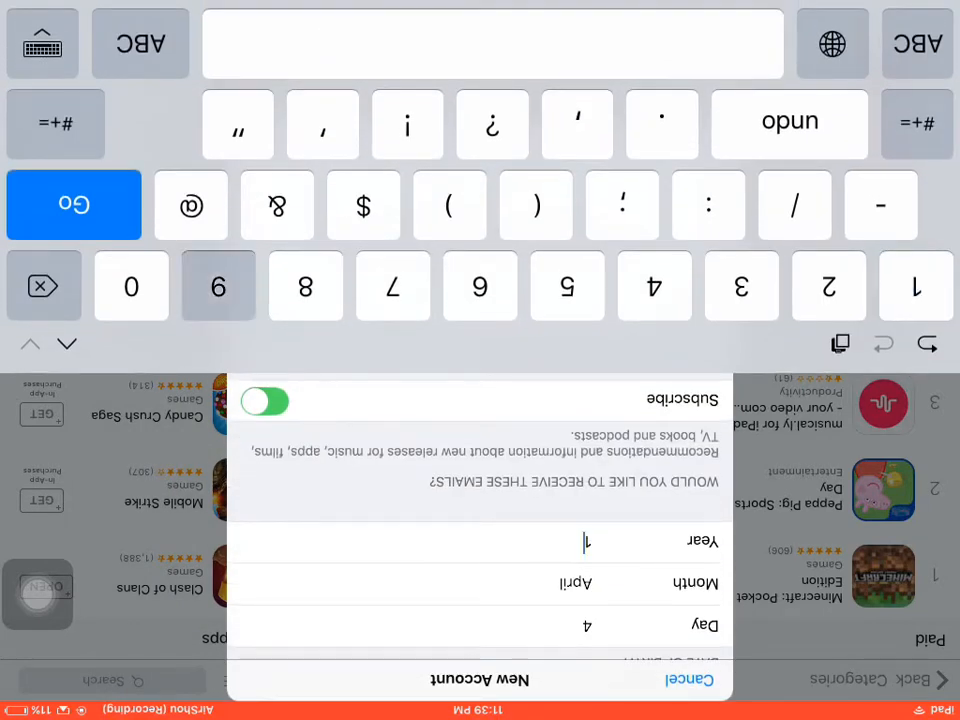
scroll(down, 3)
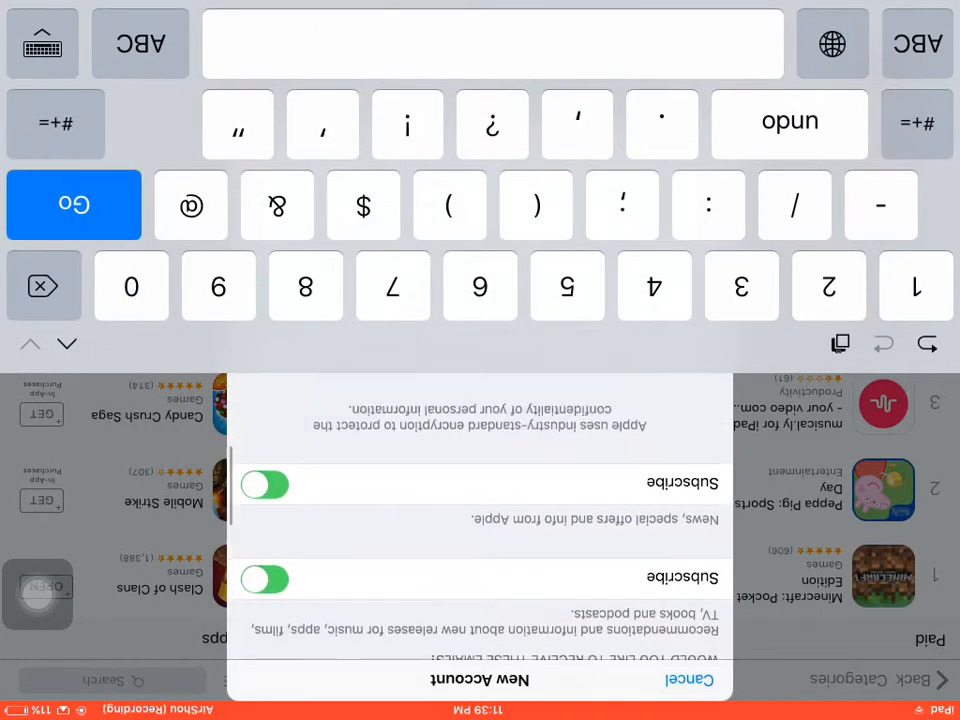
click(140, 42)
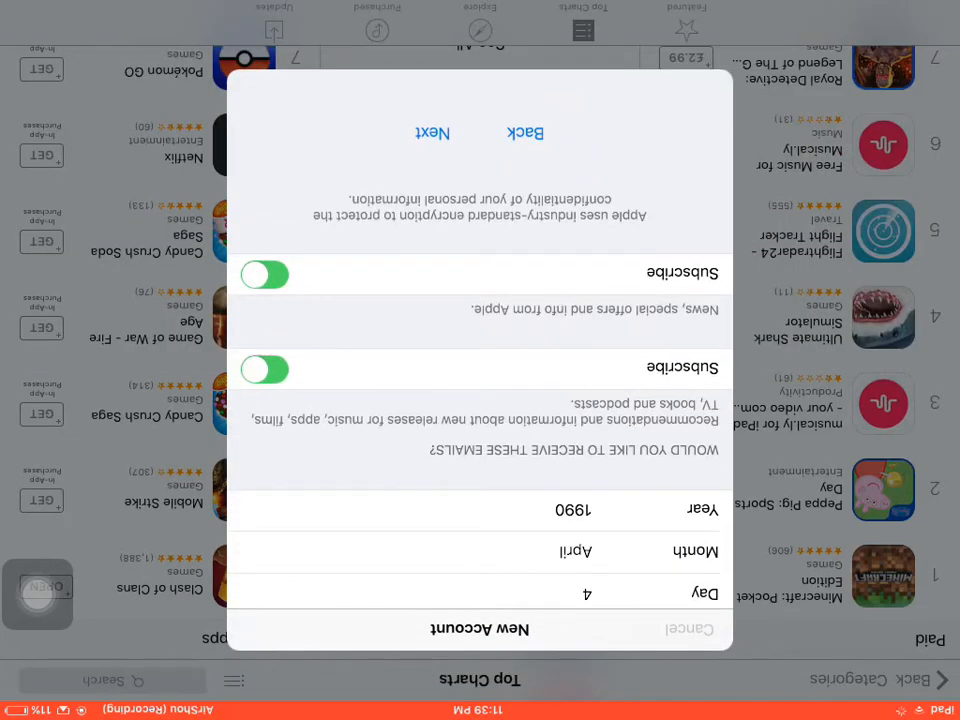
click(432, 132)
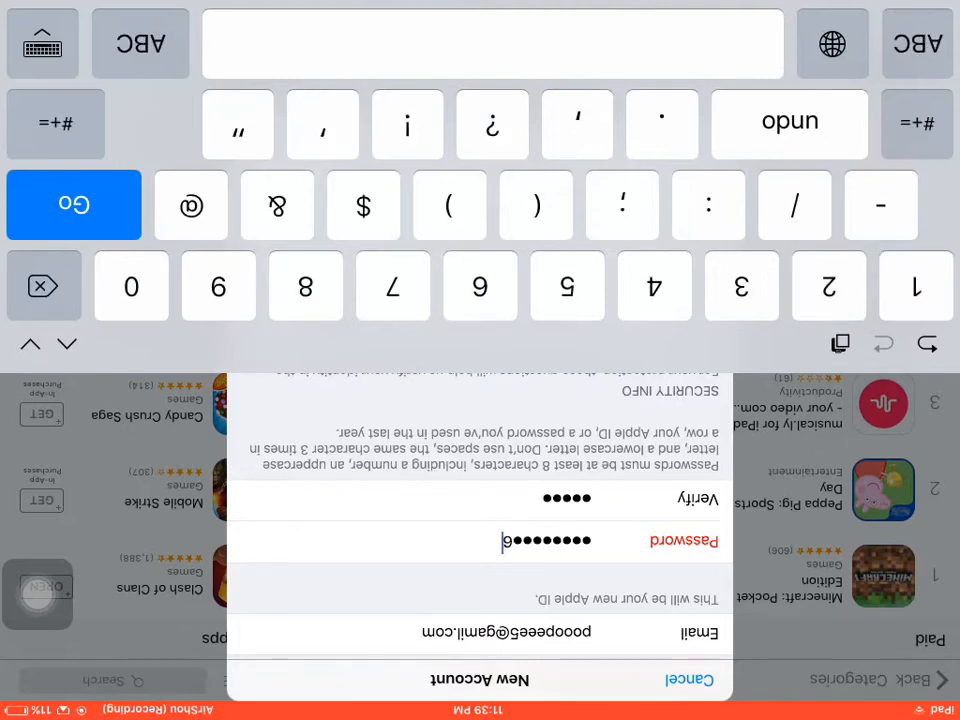
click(140, 43)
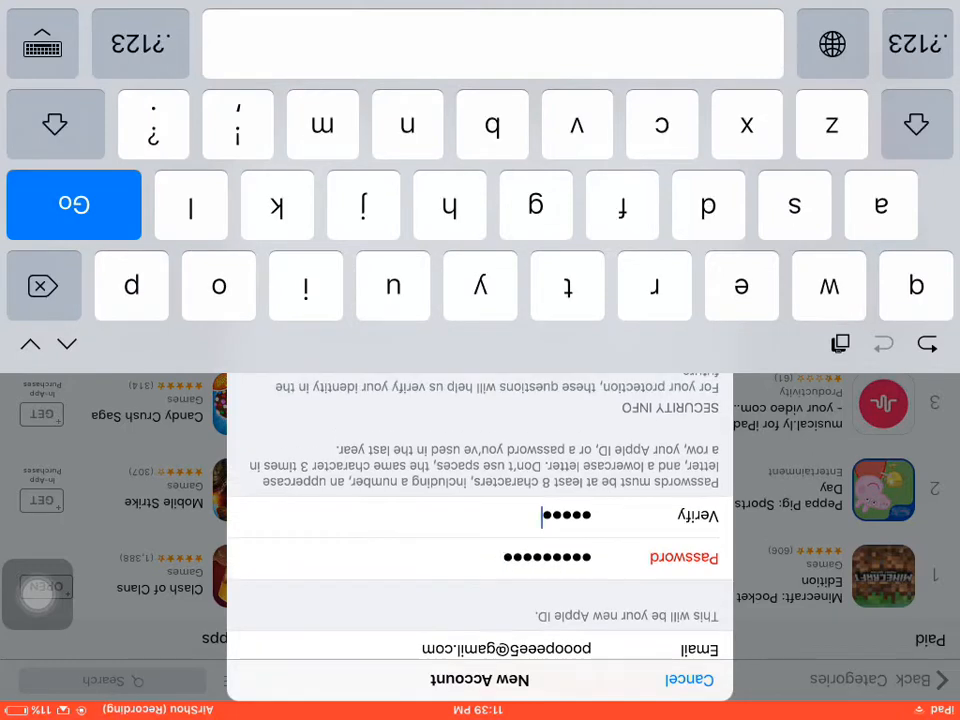
click(140, 42)
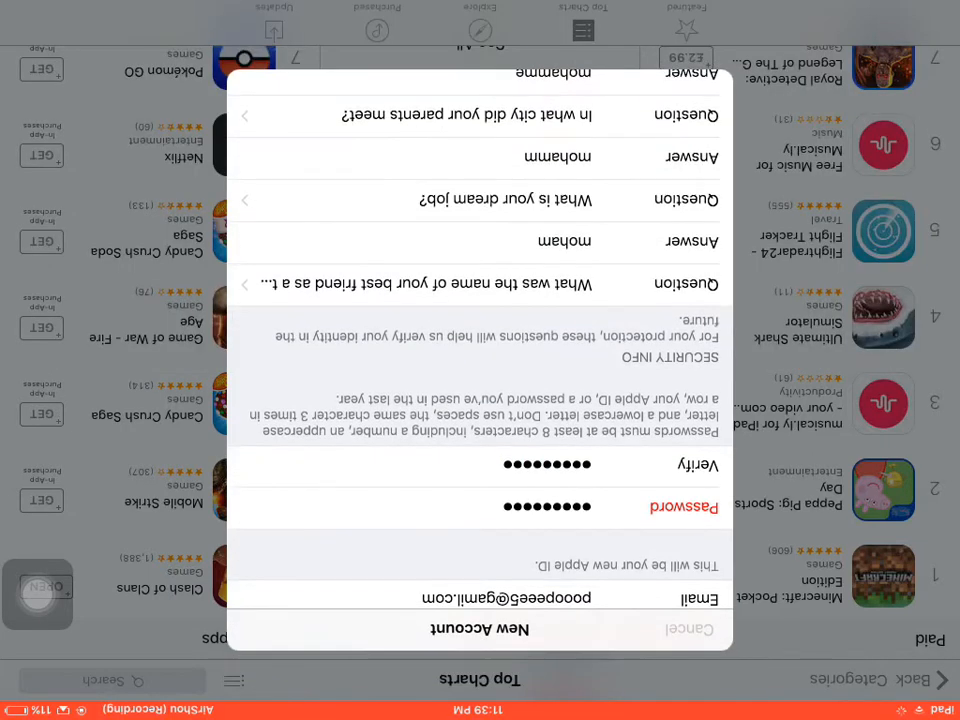
scroll(down, 3)
text(Mo)
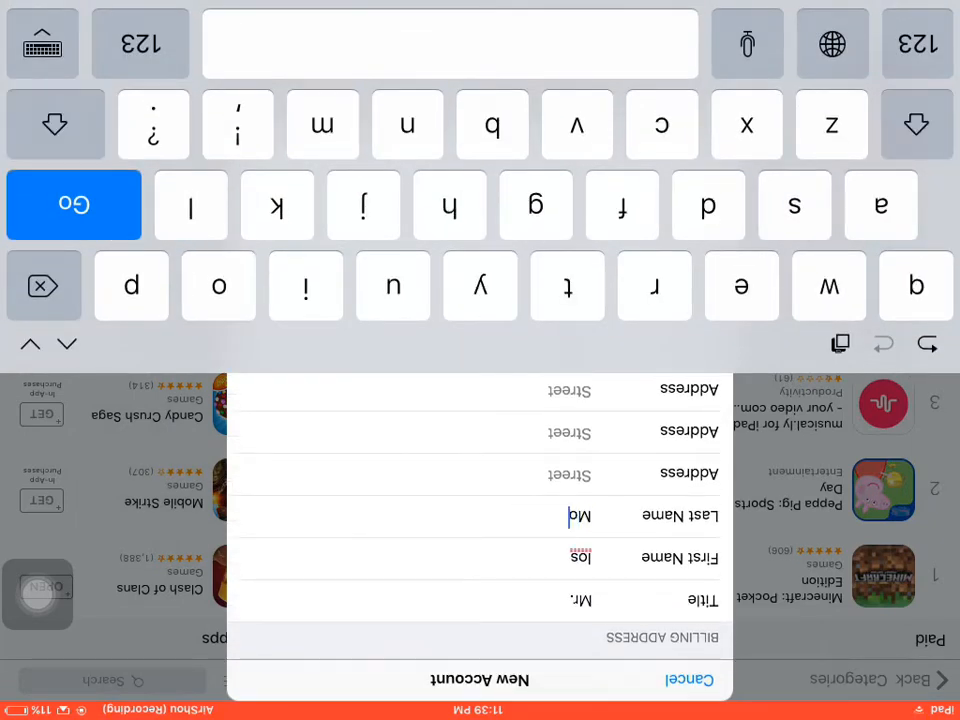
click(140, 42)
text(LL)
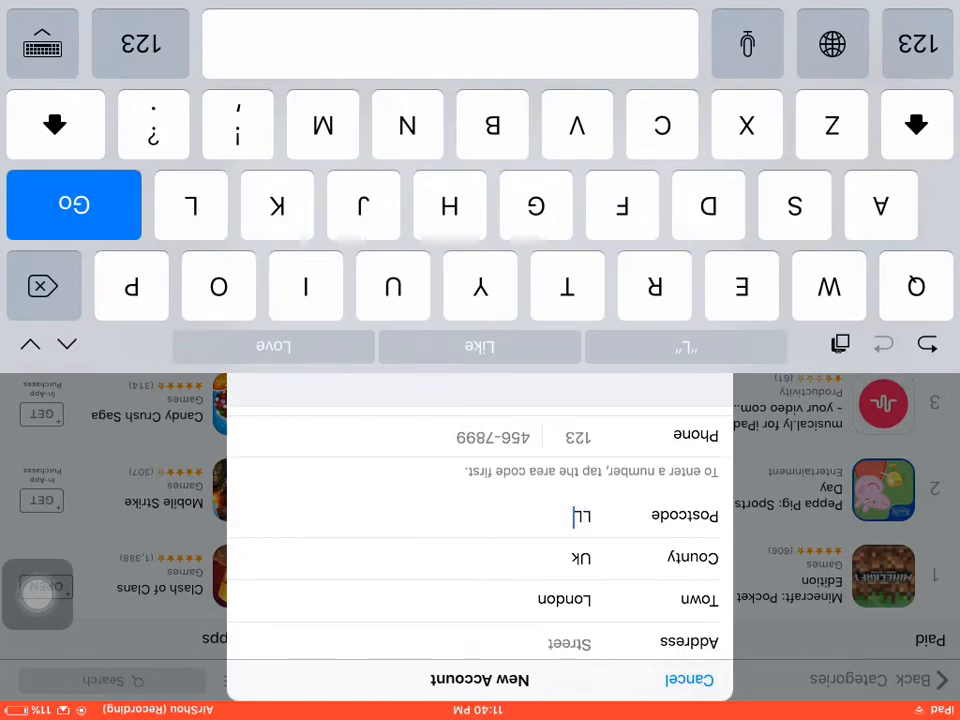
click(140, 43)
text(57)
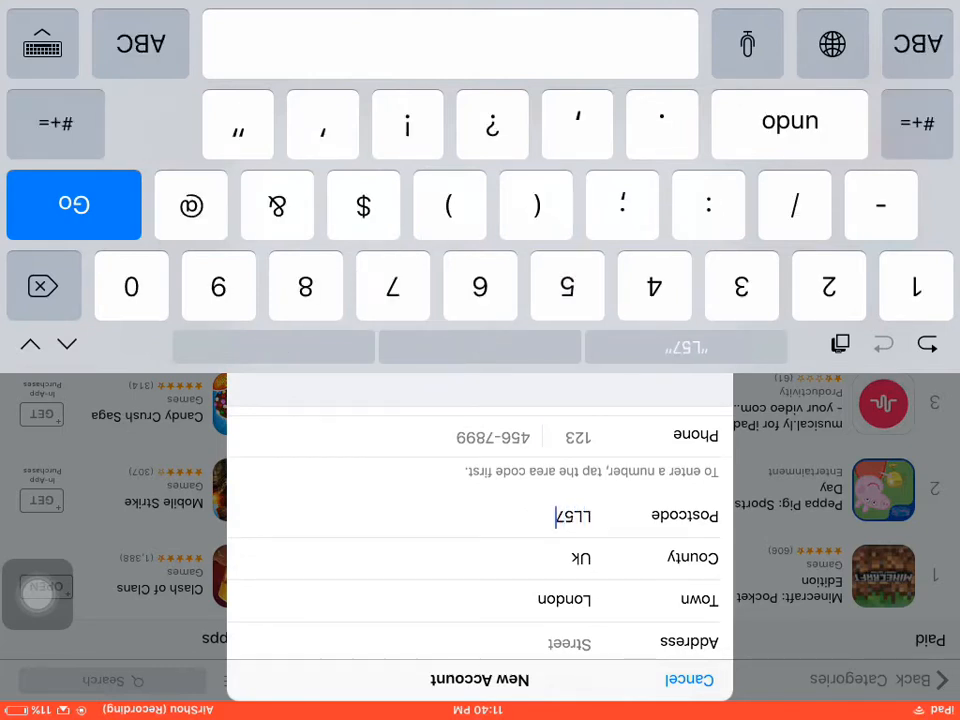
click(654, 287)
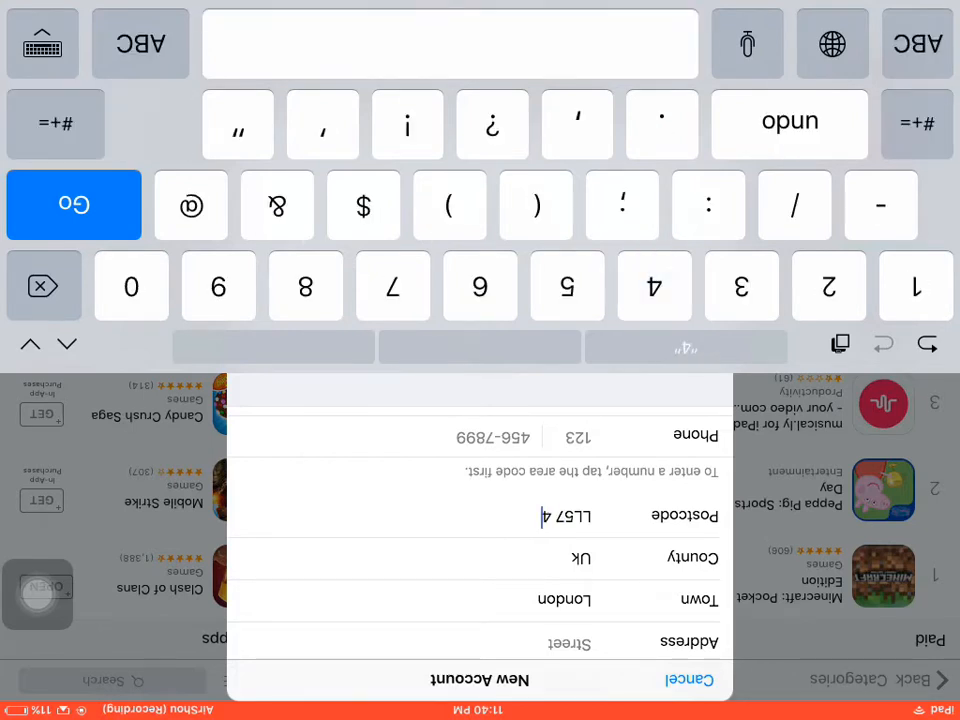
click(140, 43)
text(LW)
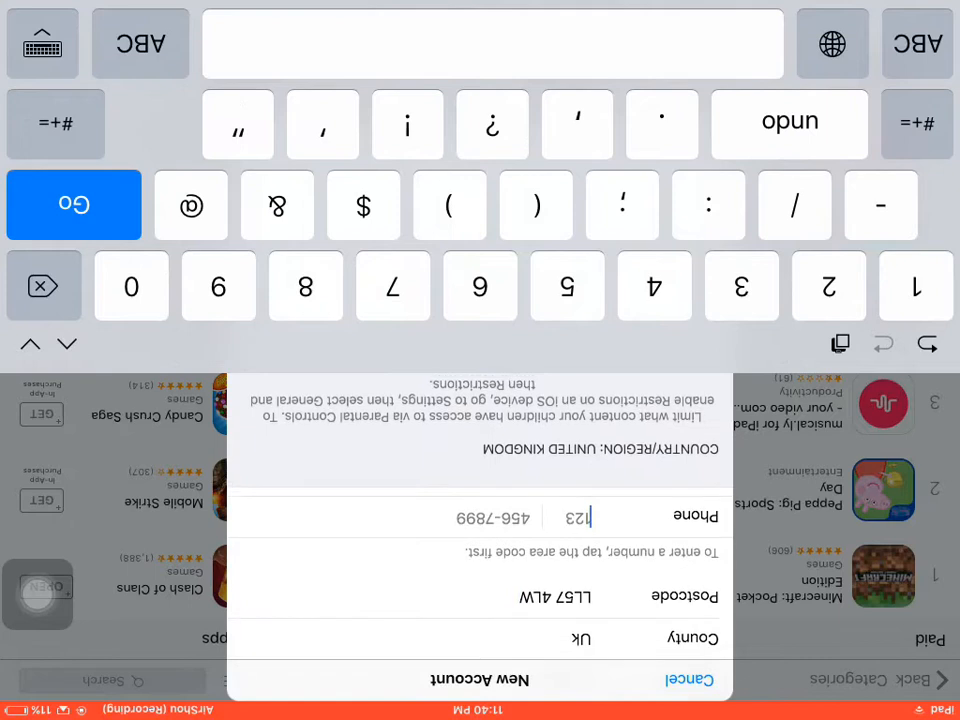
click(654, 287)
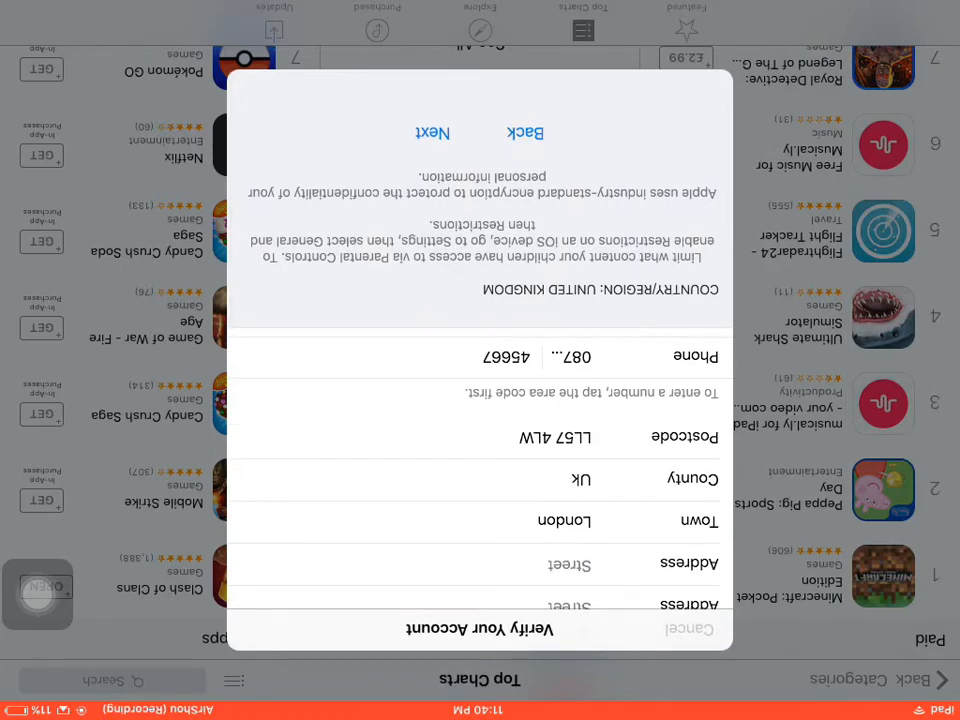
click(432, 132)
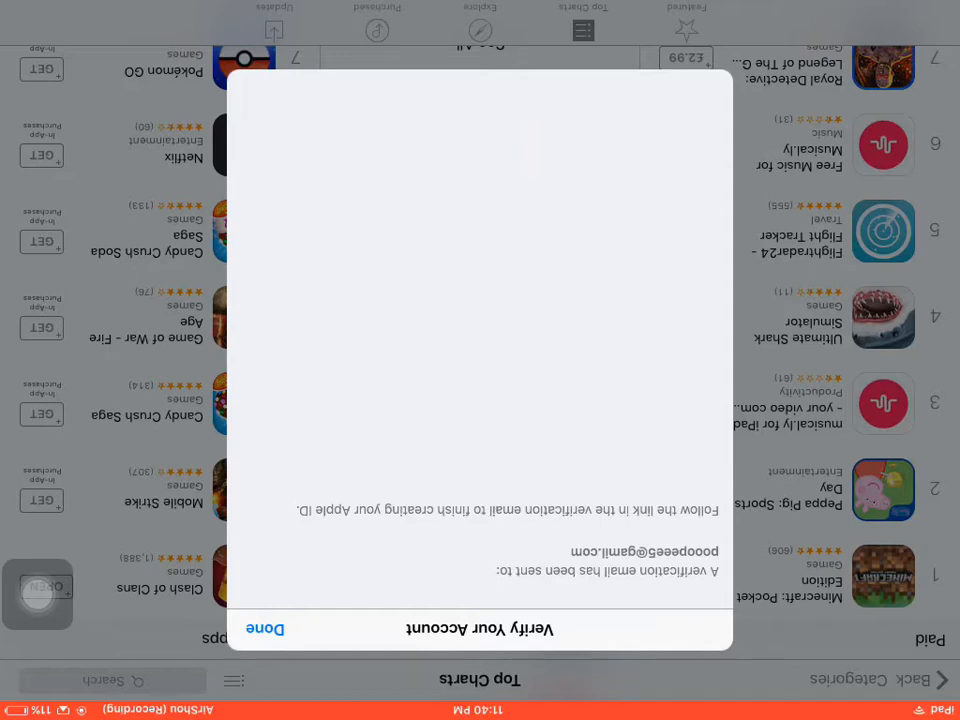
Confirm the verification email notice with Done
click(264, 628)
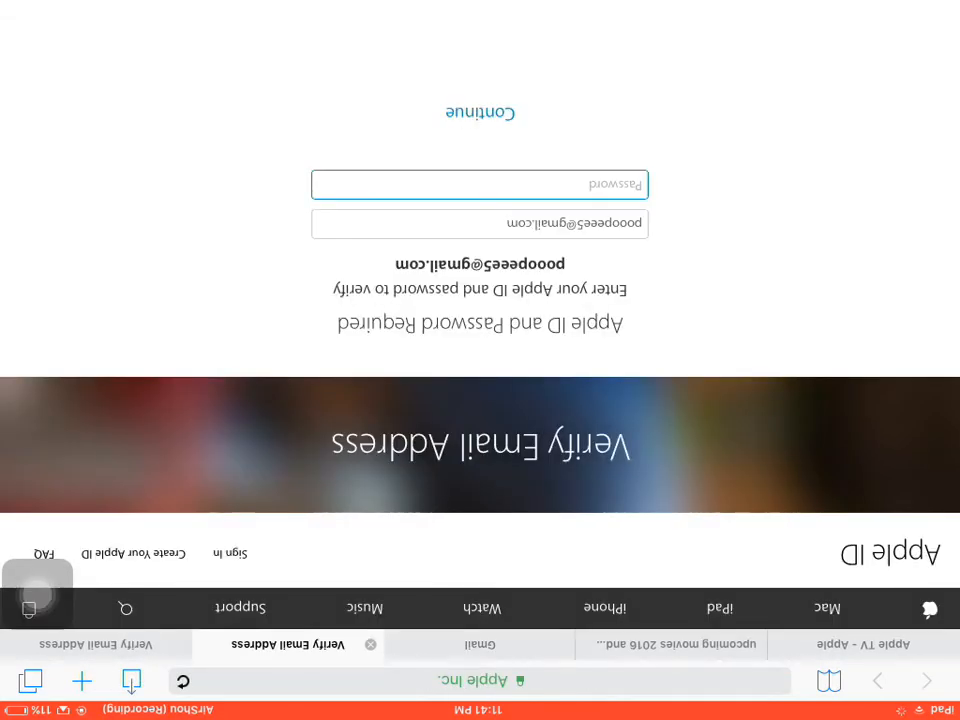
Submit the Apple ID password on Verify Email Address, retrying after the incorrect-password error
click(480, 184)
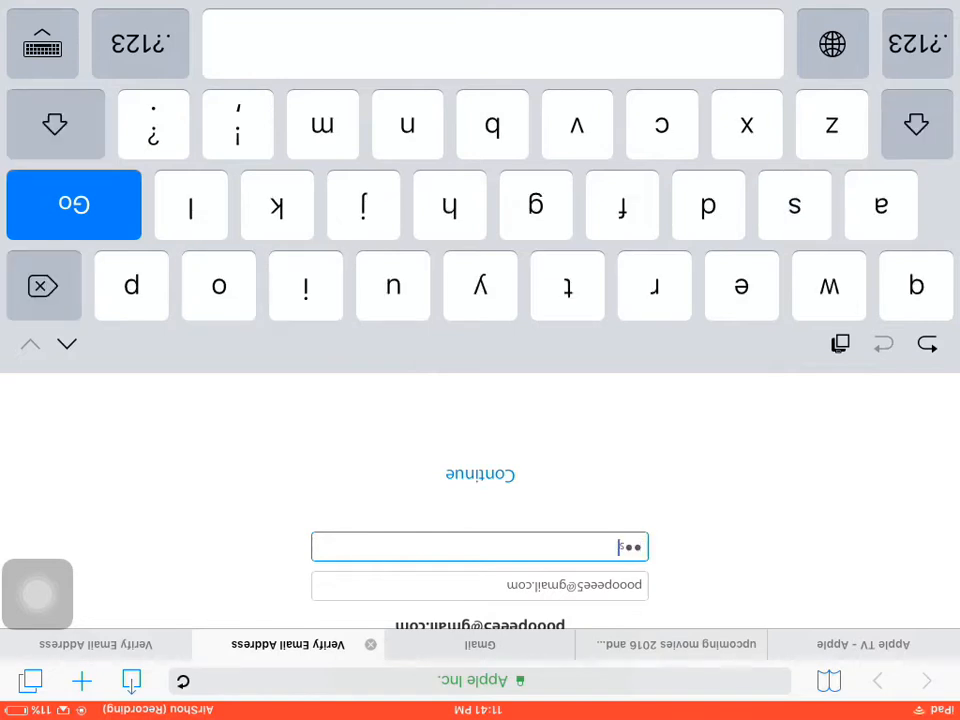
click(140, 42)
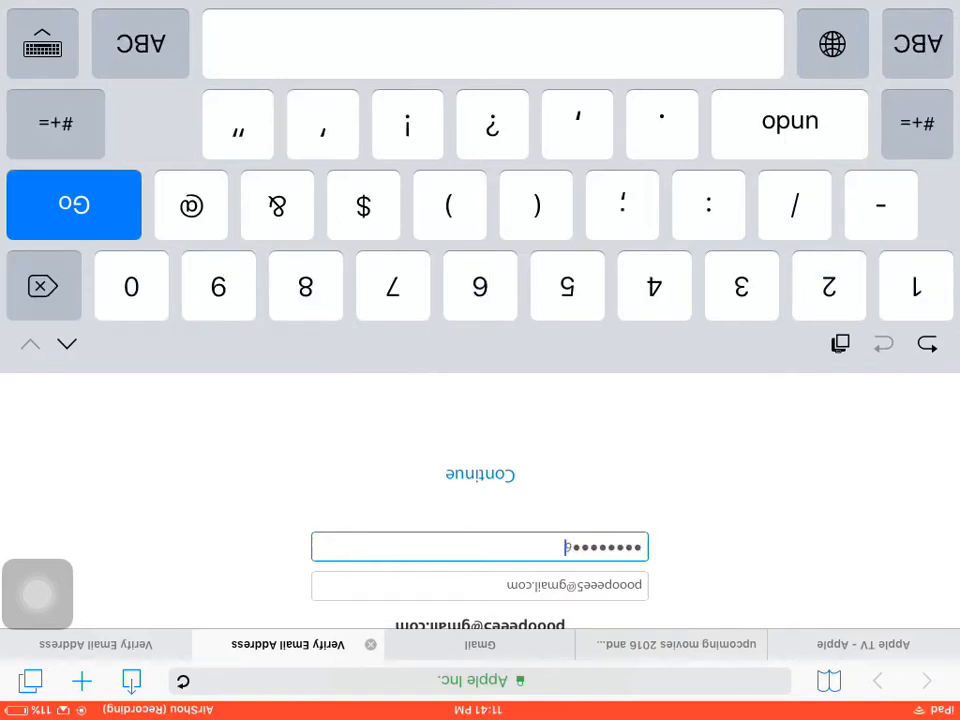
click(74, 205)
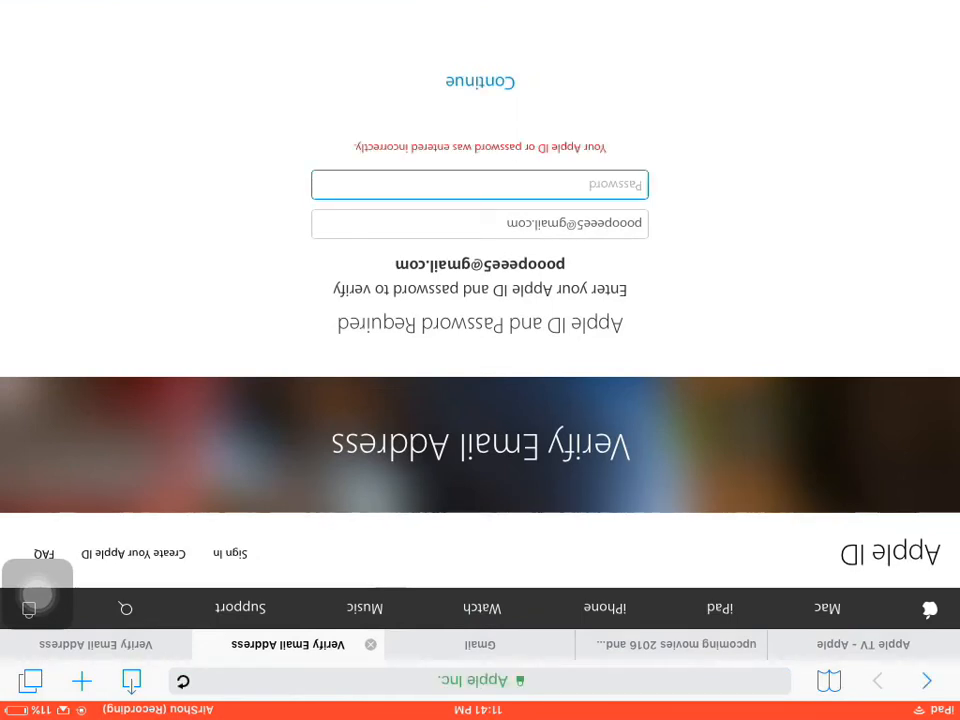
click(479, 184)
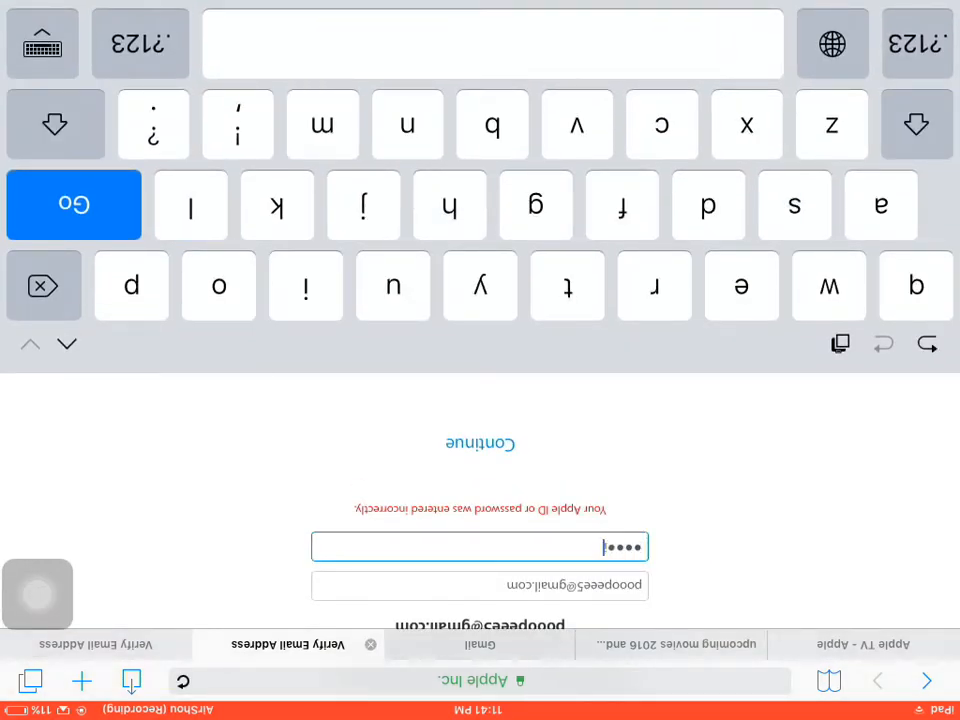
click(140, 43)
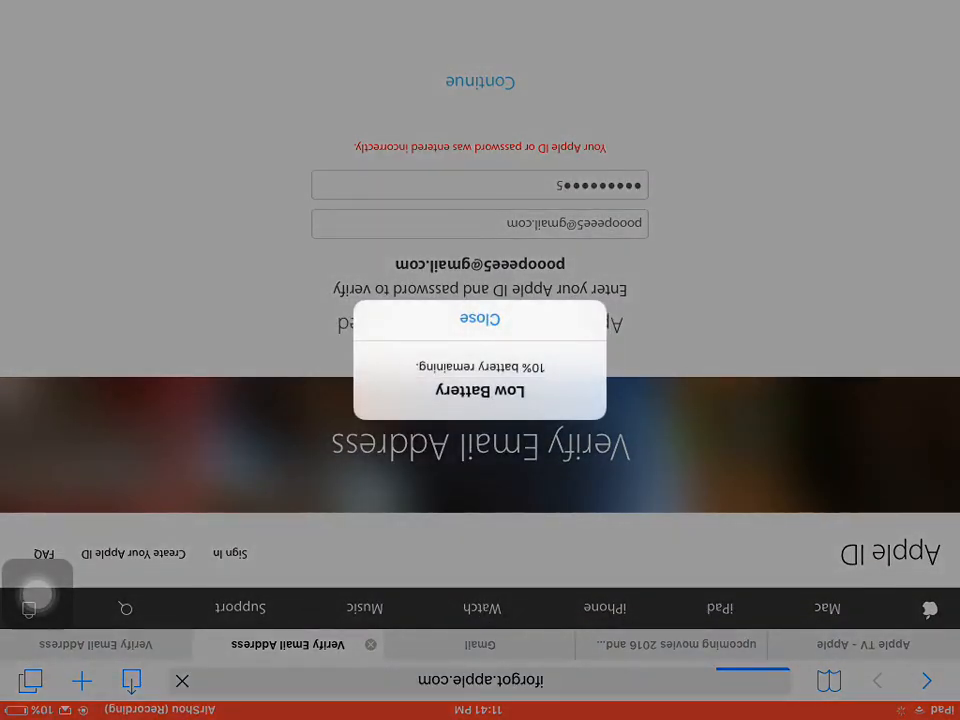
Dismiss the Low Battery alert and request a password reset email from iforgot.apple.com
click(480, 318)
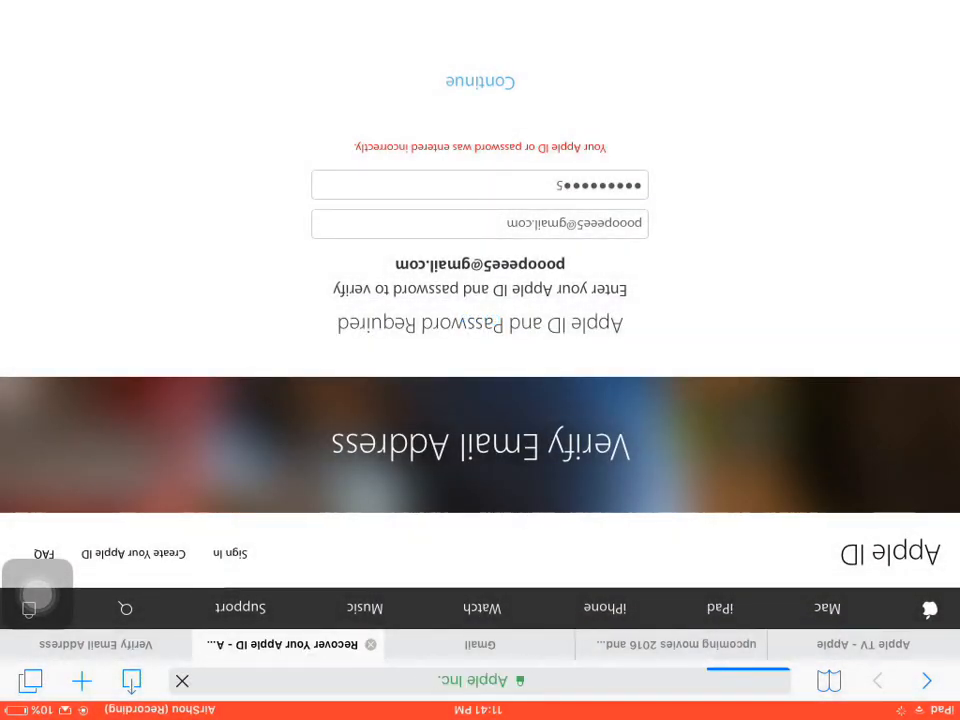
click(182, 681)
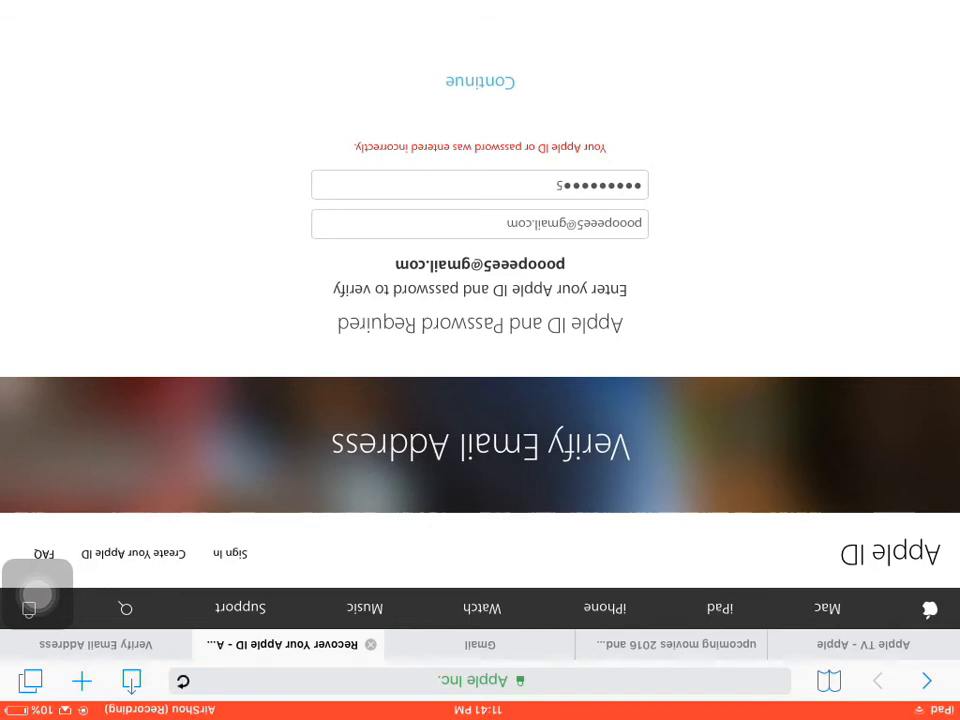
click(480, 81)
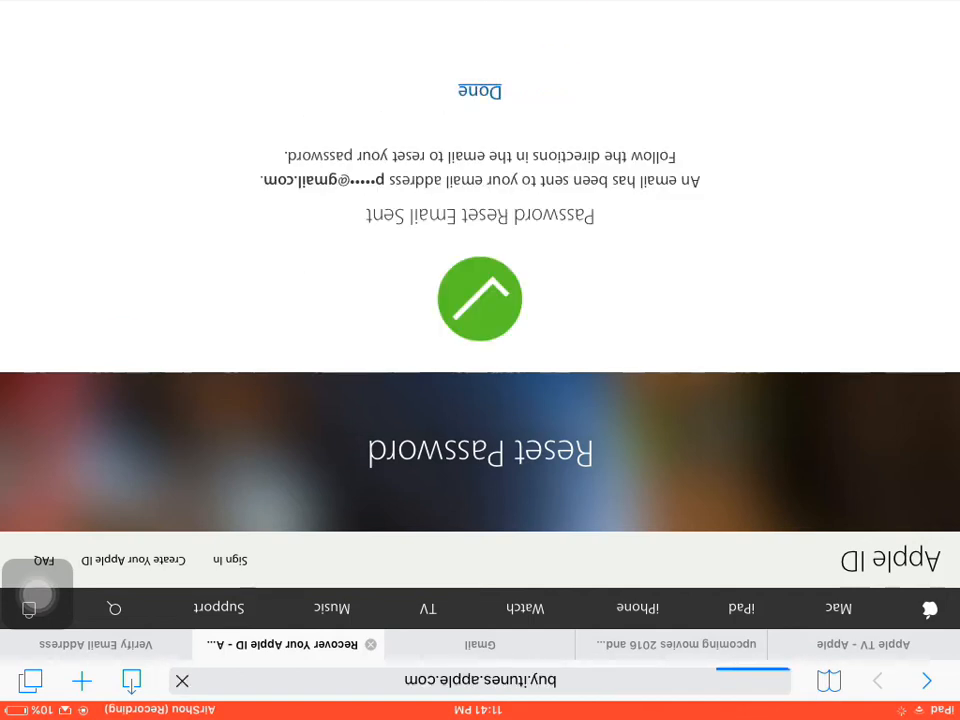
click(480, 644)
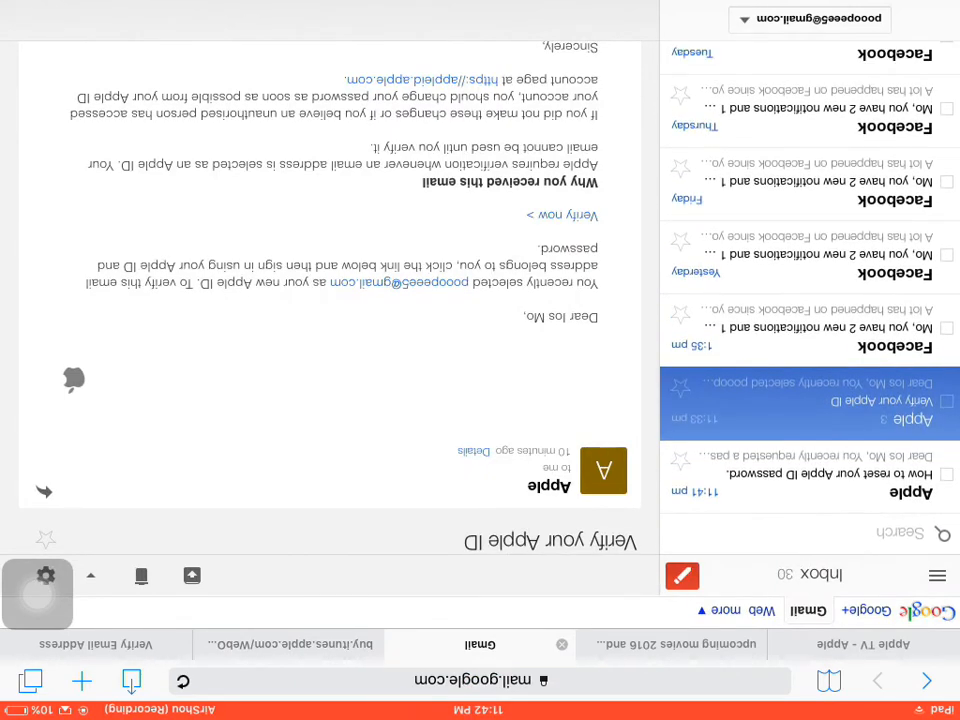
Follow the Reset now link in Apple's password reset email
click(800, 475)
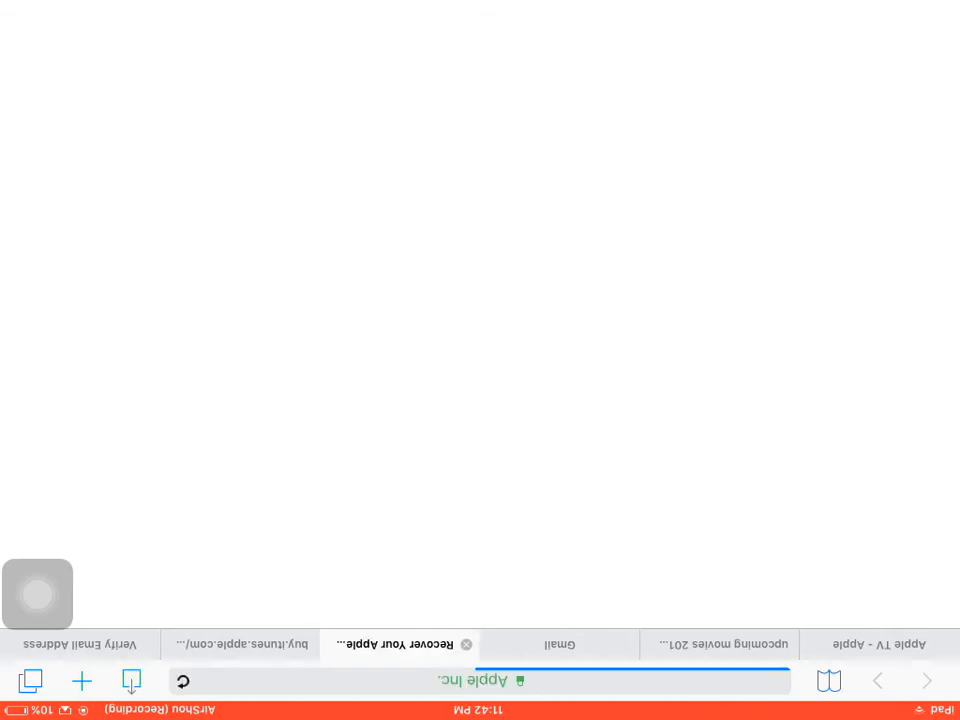
click(480, 547)
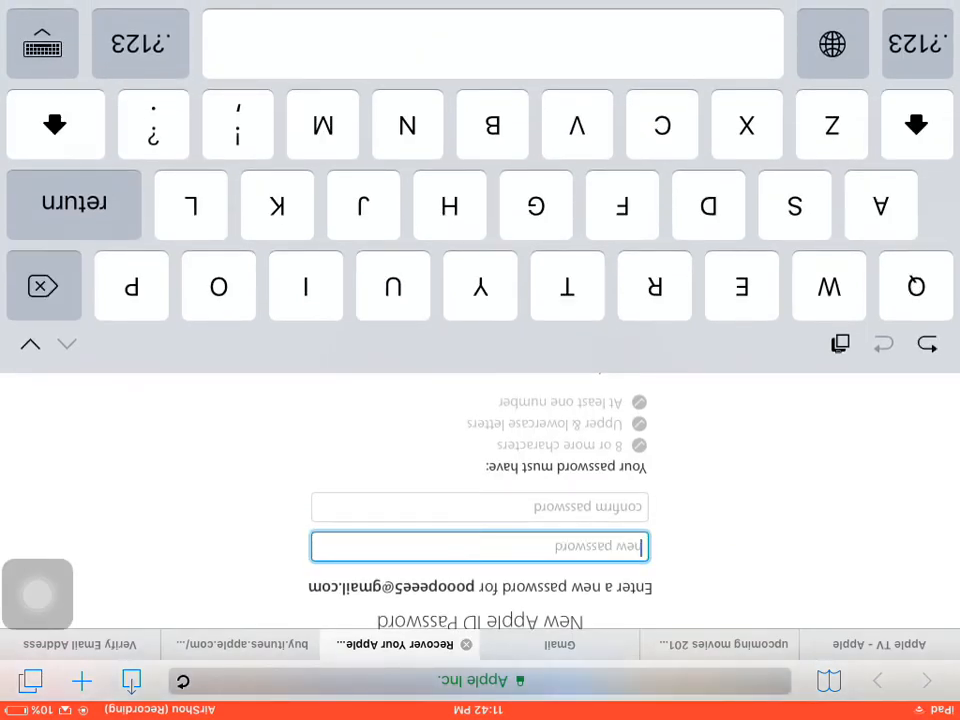
click(218, 285)
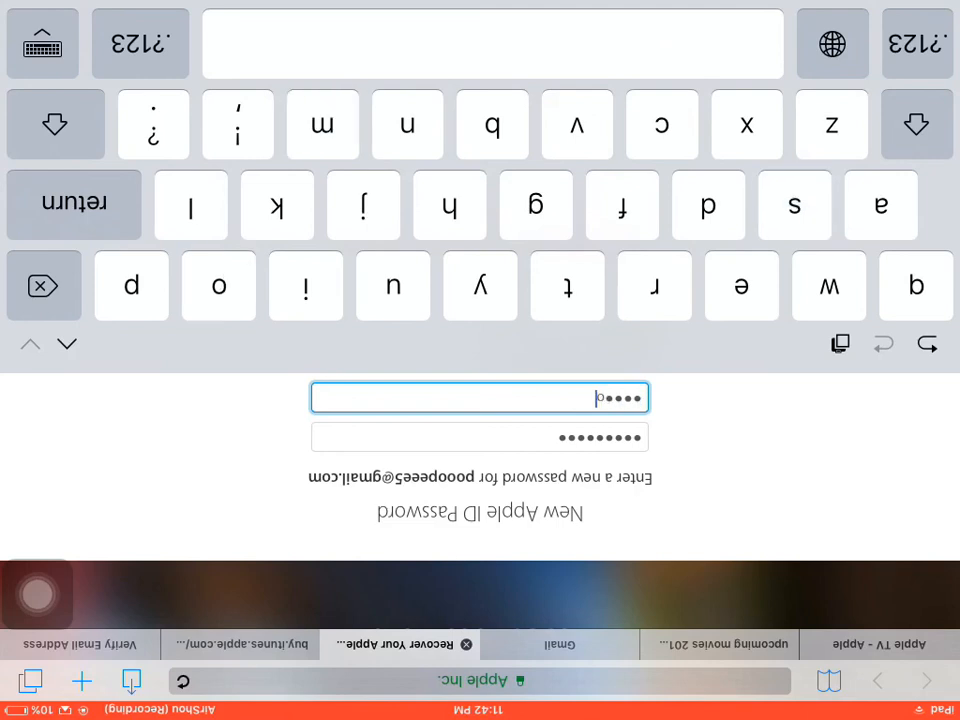
click(140, 42)
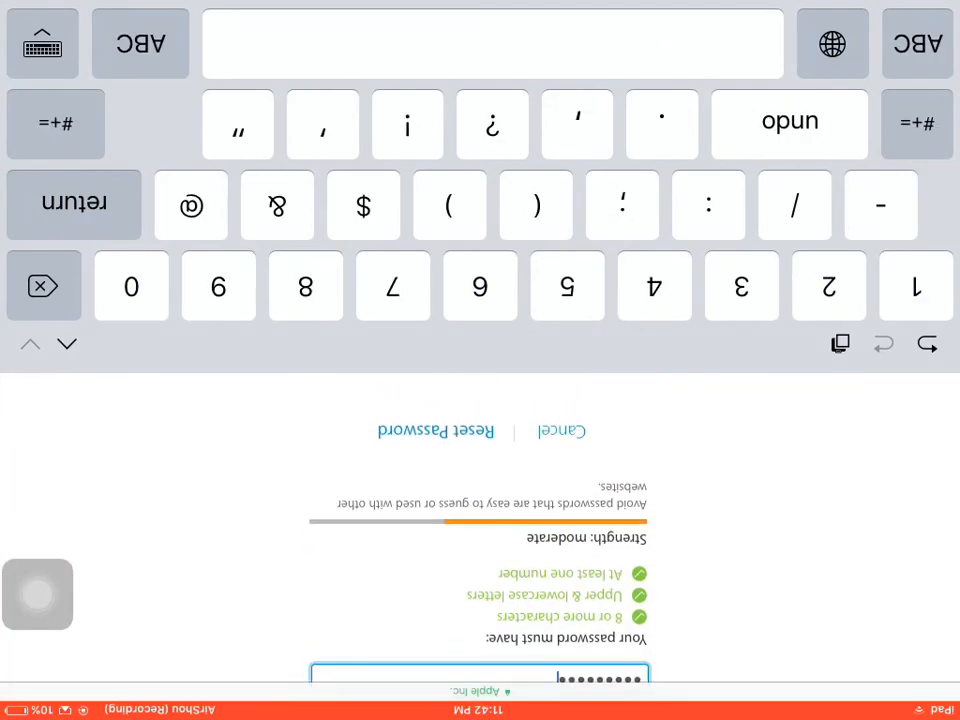
click(434, 149)
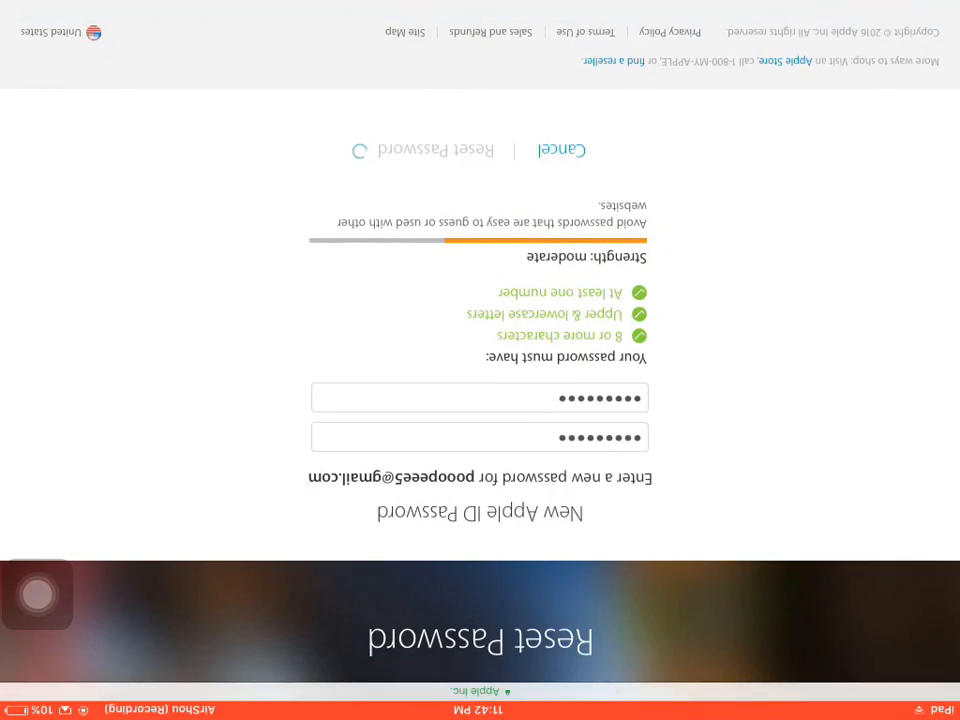
click(433, 150)
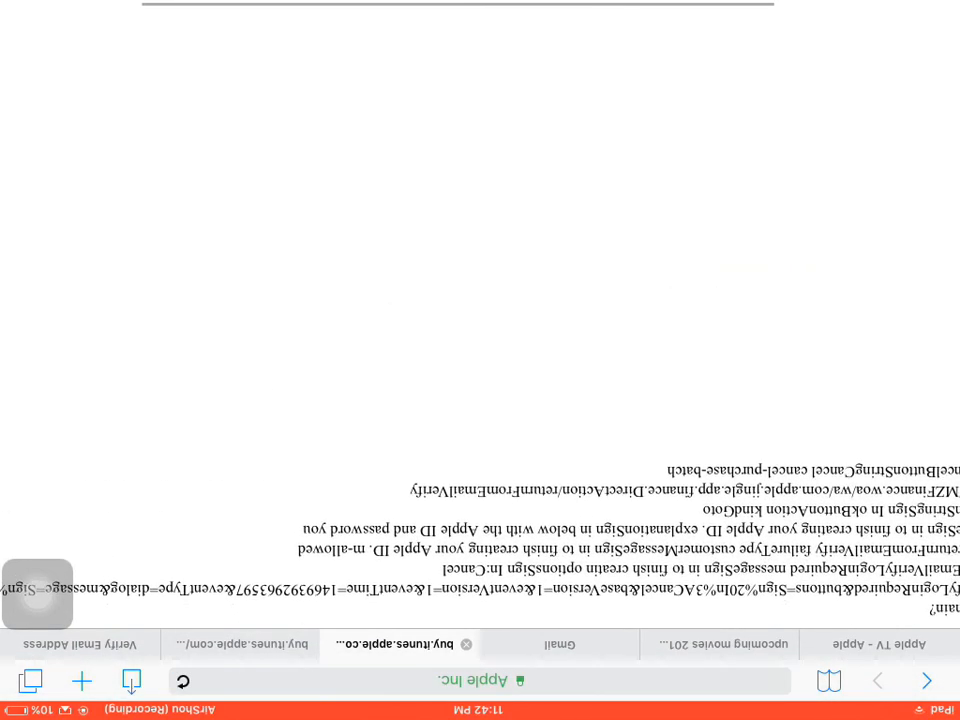
click(560, 644)
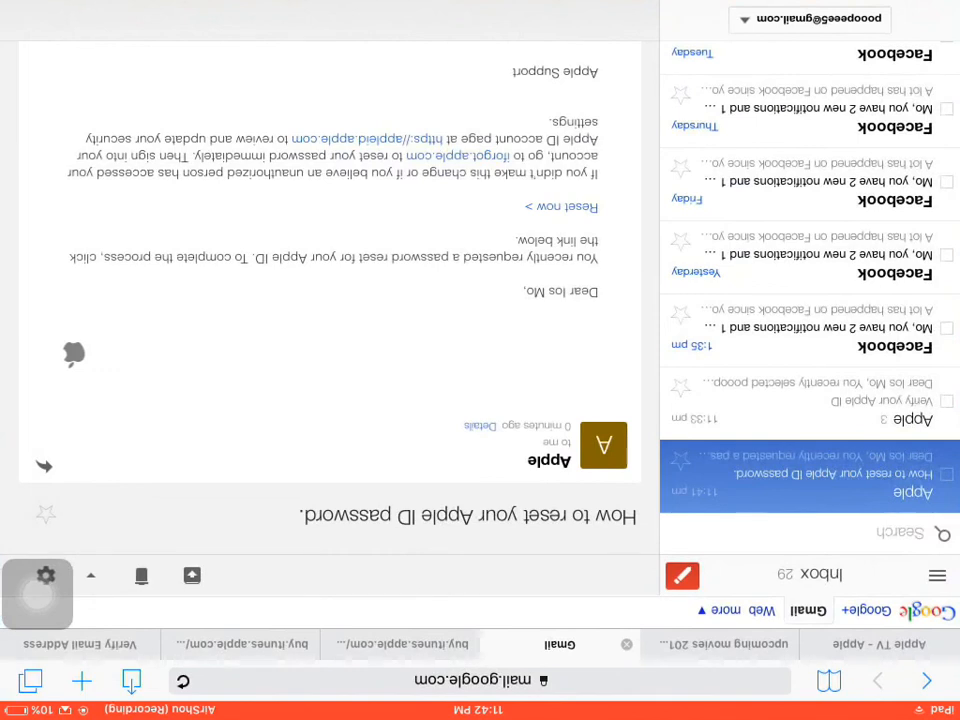